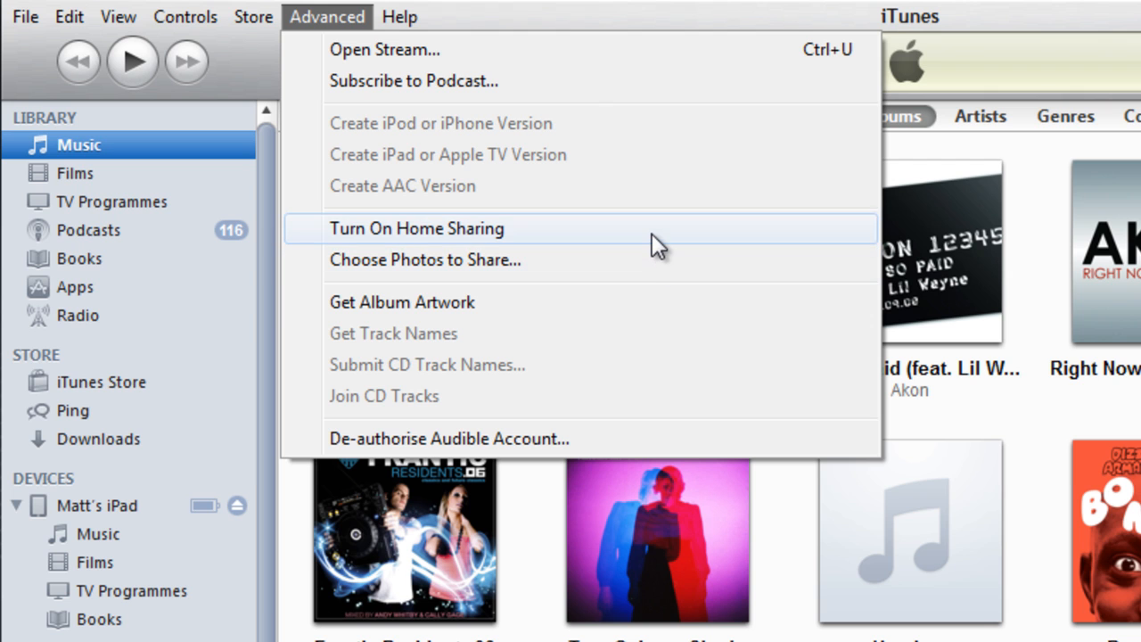
# - Enter the Apple ID password and create the Home Share from the Advanced menu
pyautogui.click(415, 228)
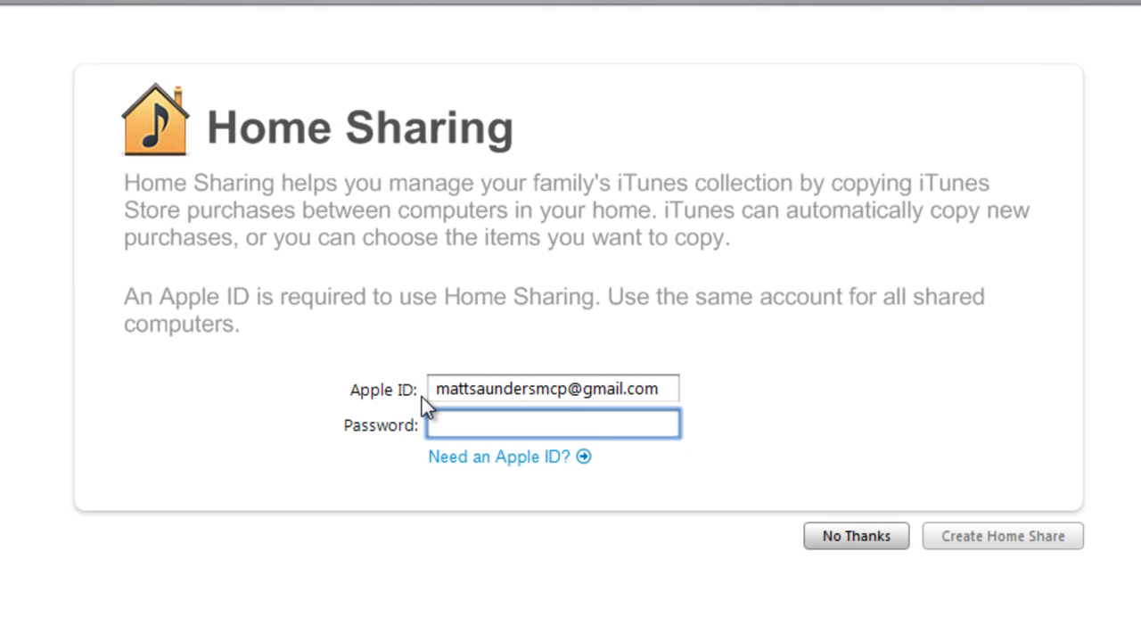
pyautogui.moveTo(168, 319)
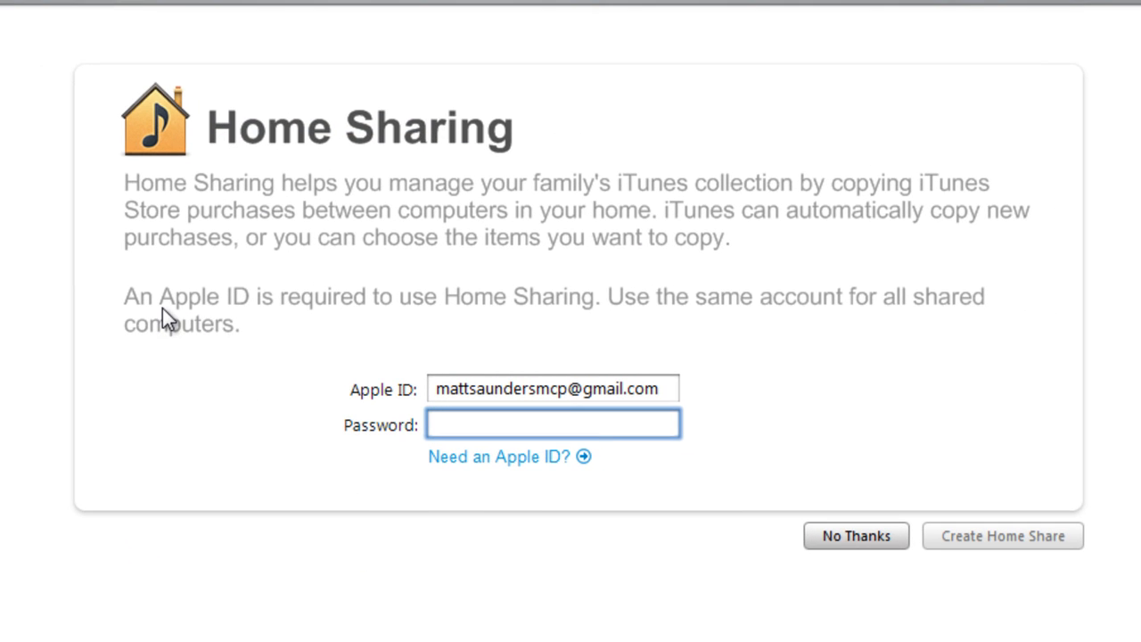
pyautogui.moveTo(385, 421)
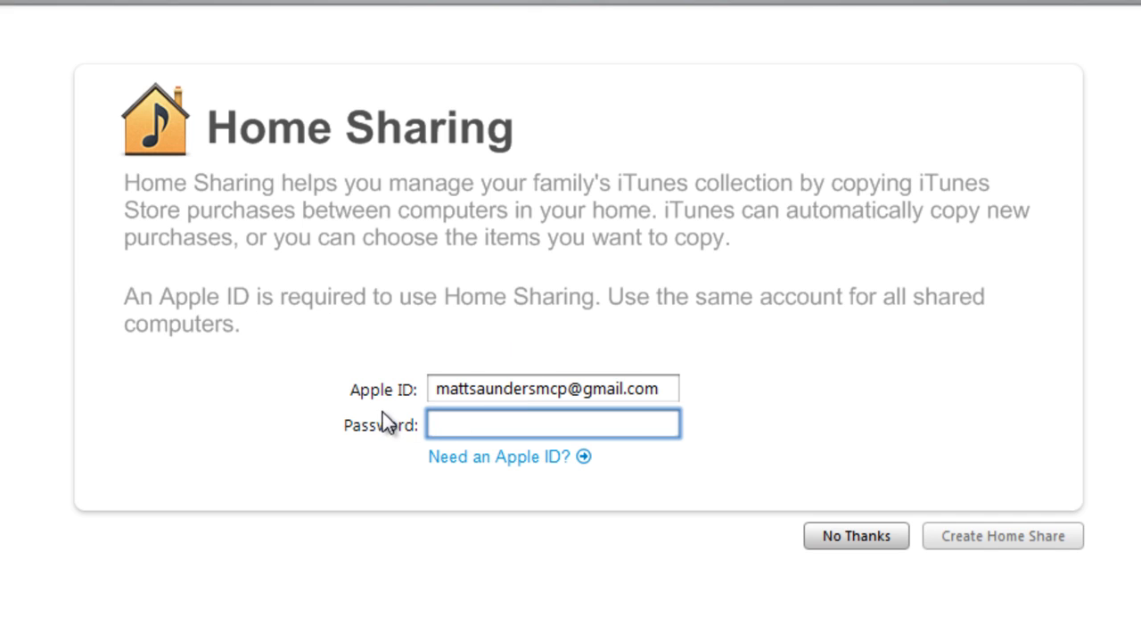
pyautogui.moveTo(410, 410)
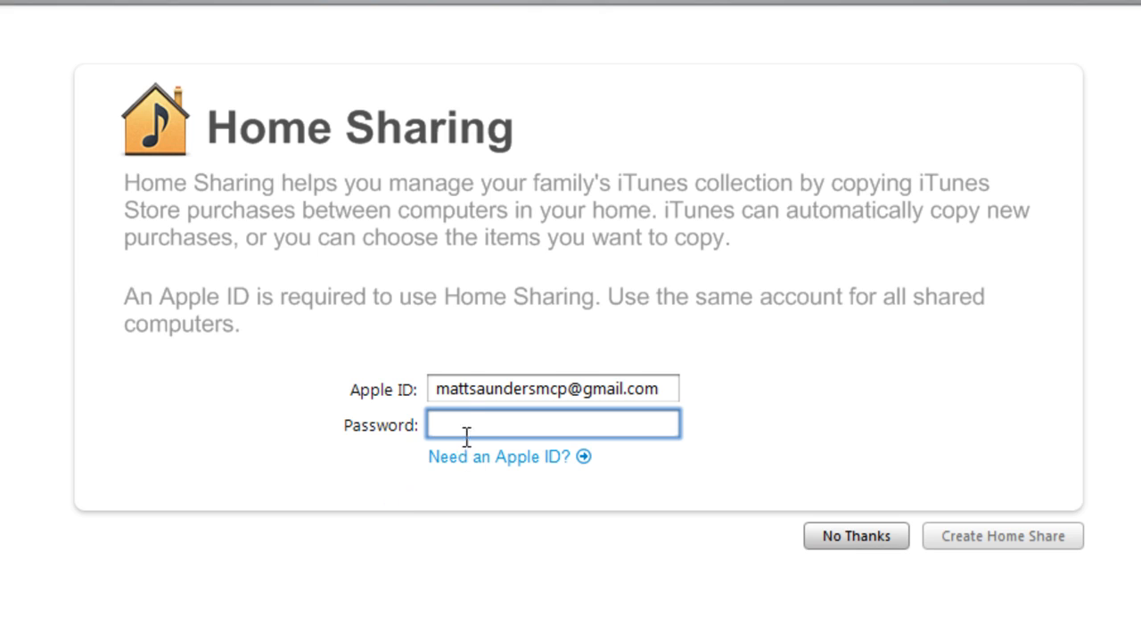
pyautogui.moveTo(467, 420)
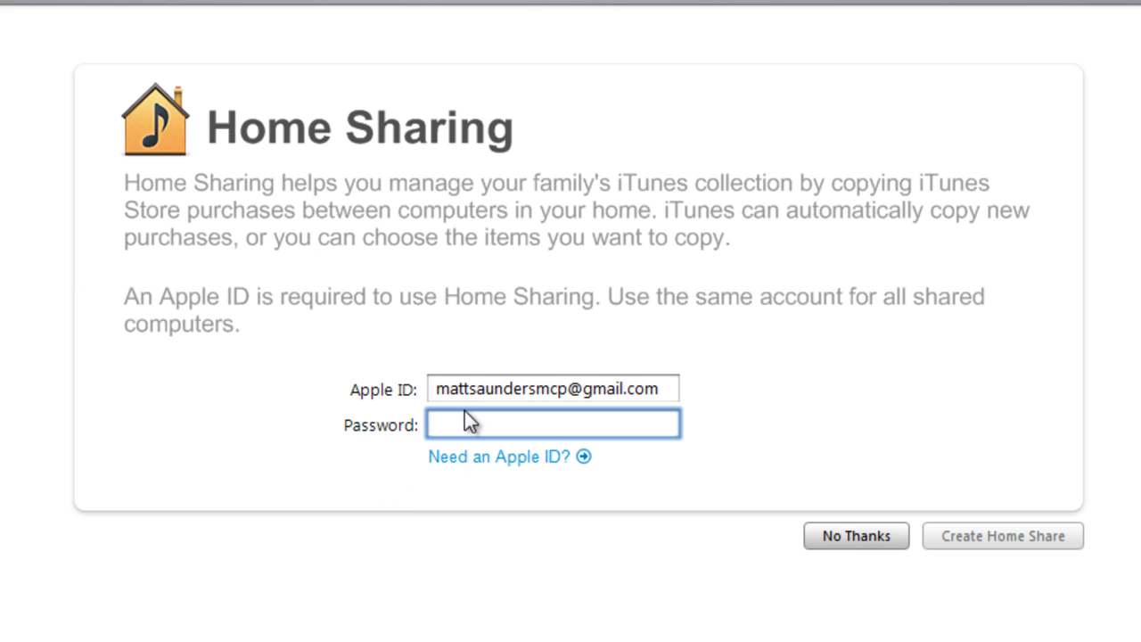
pyautogui.write('password')
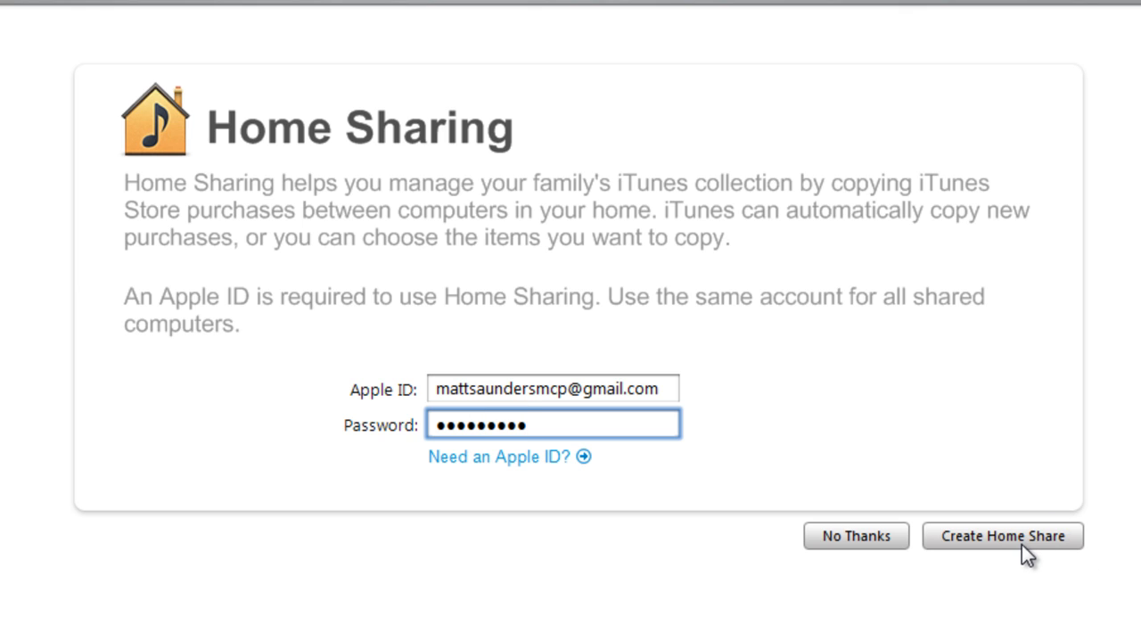
pyautogui.click(1001, 535)
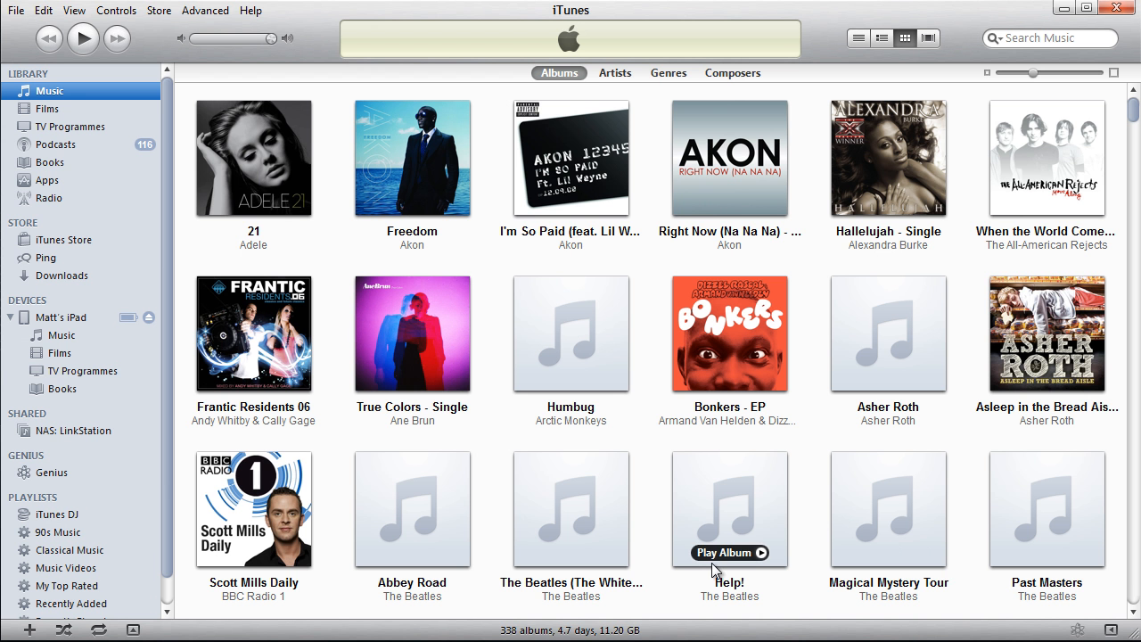
pyautogui.moveTo(659, 478)
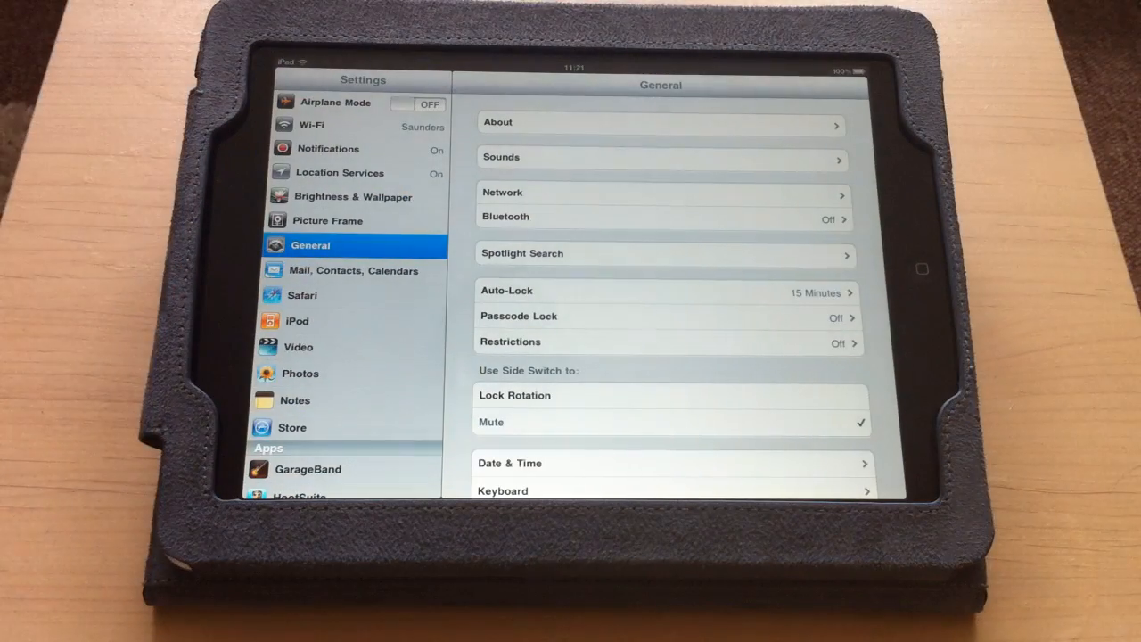
# - Go into the iPod pane of iPad Settings to enter the Home Sharing Apple ID
pyautogui.click(296, 320)
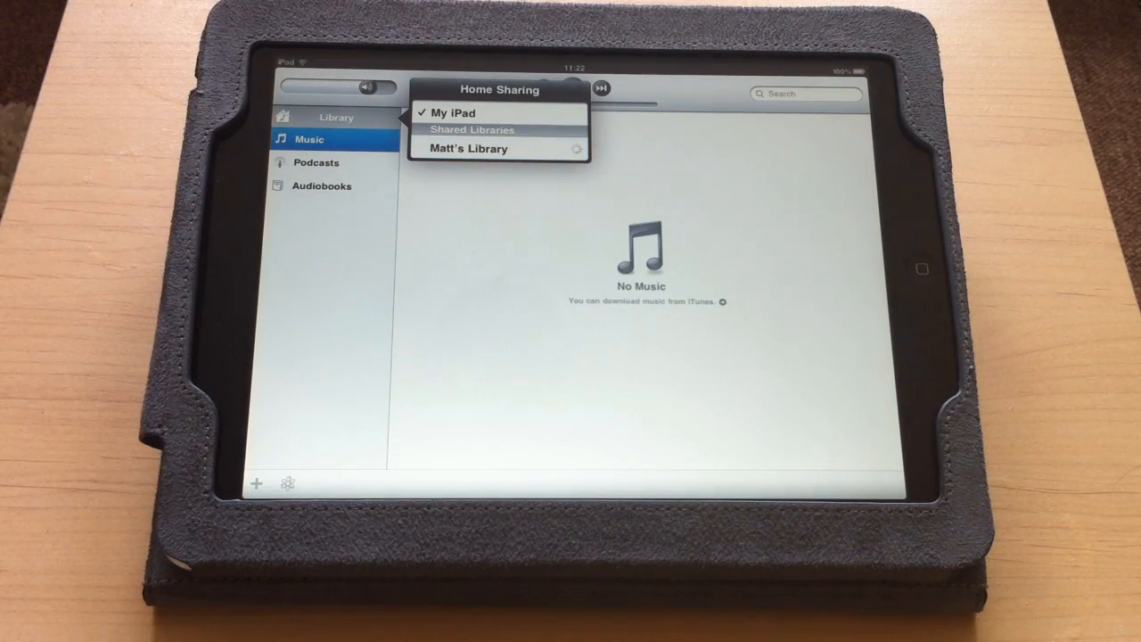
# - Switch the iPod app to the shared PC library under Shared Libraries
pyautogui.click(468, 149)
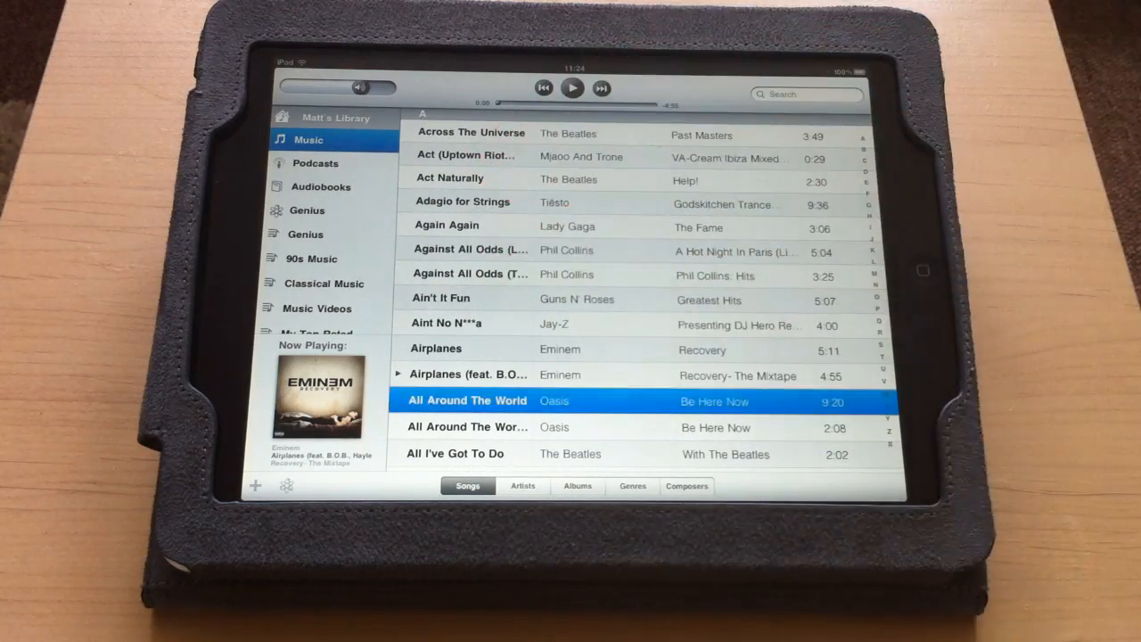
# - Play All Around The World by Oasis from the shared library, then pause it
pyautogui.doubleClick(467, 399)
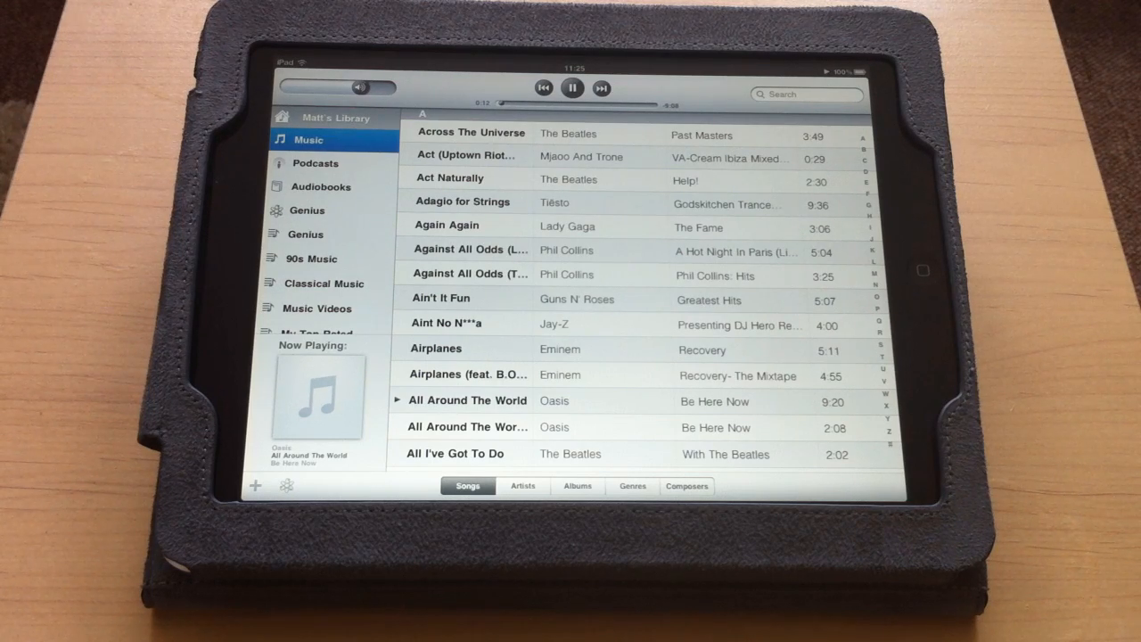
pyautogui.click(572, 88)
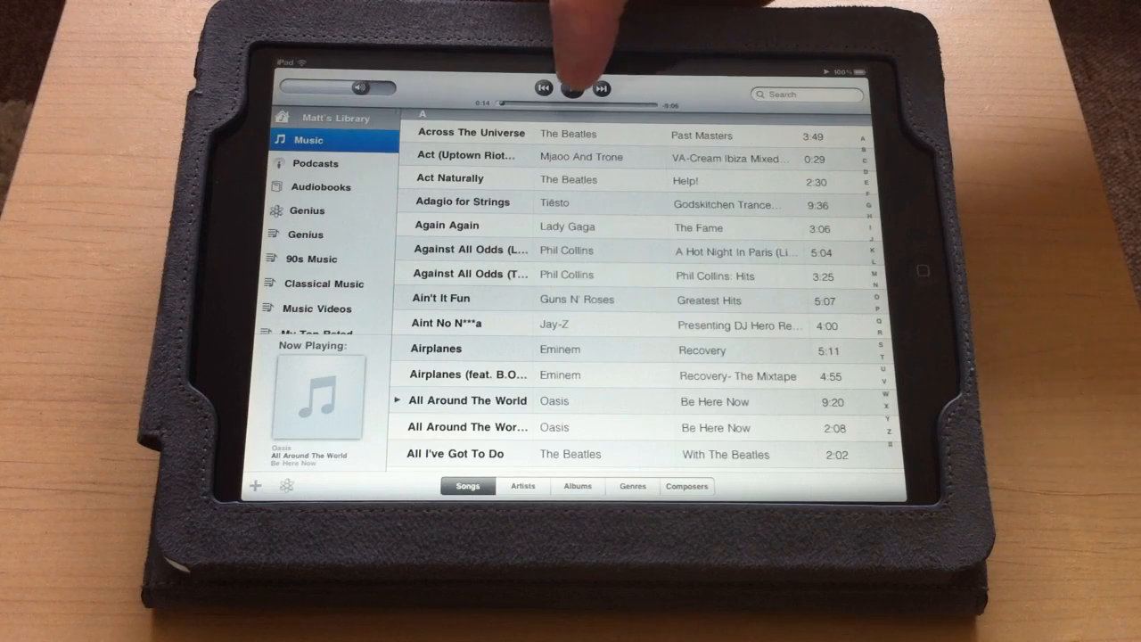
pyautogui.click(570, 87)
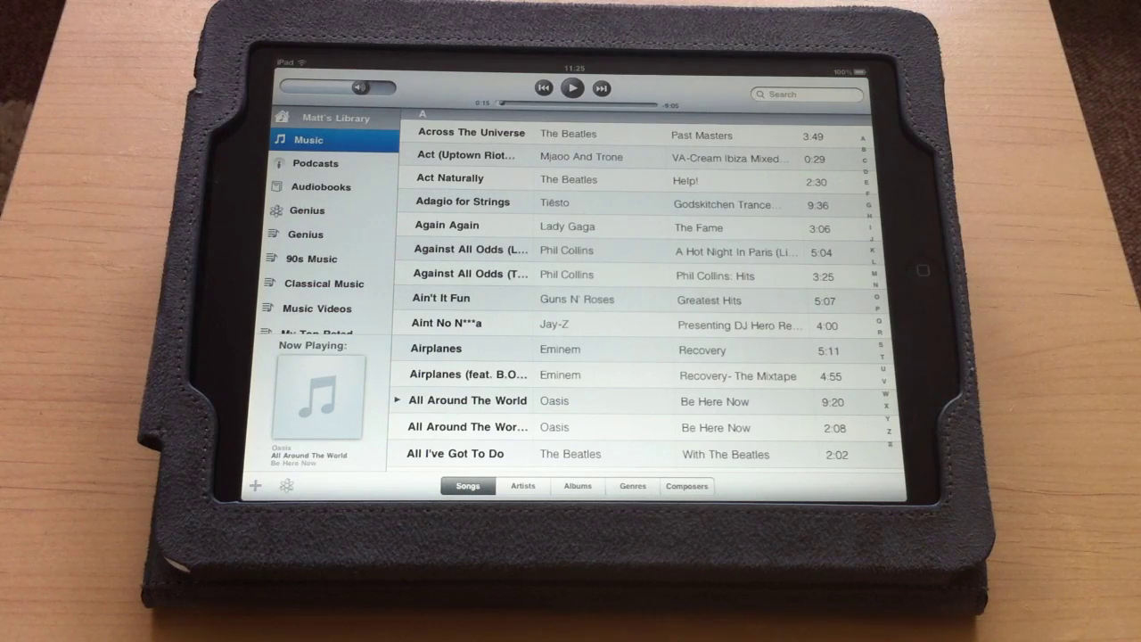